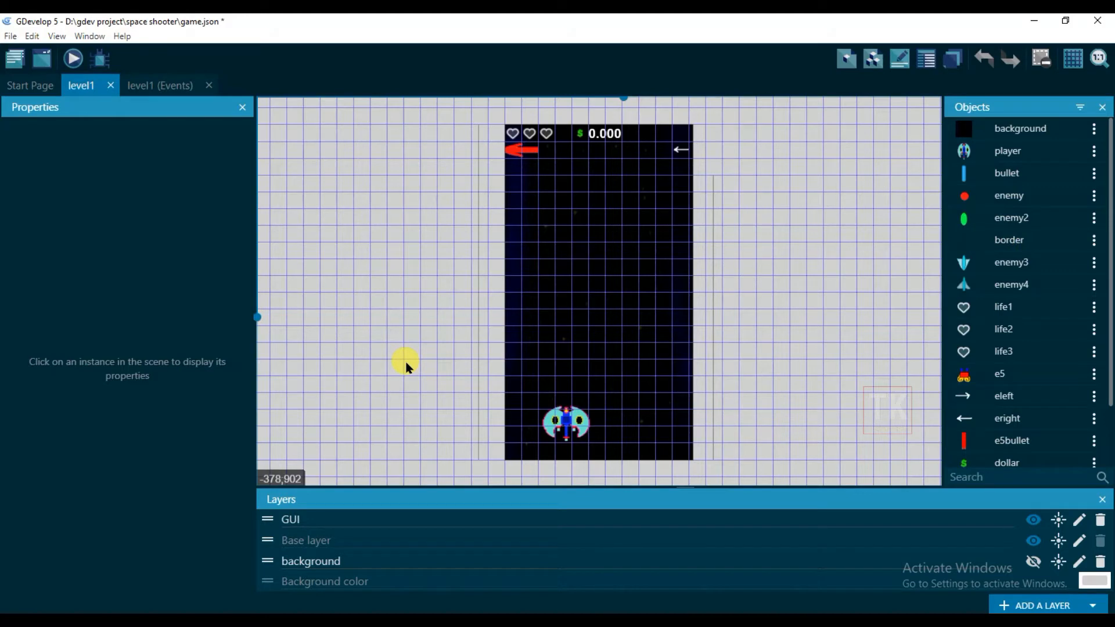
Preview the game, then create a new event group named player on the level1 events sheet
click(74, 58)
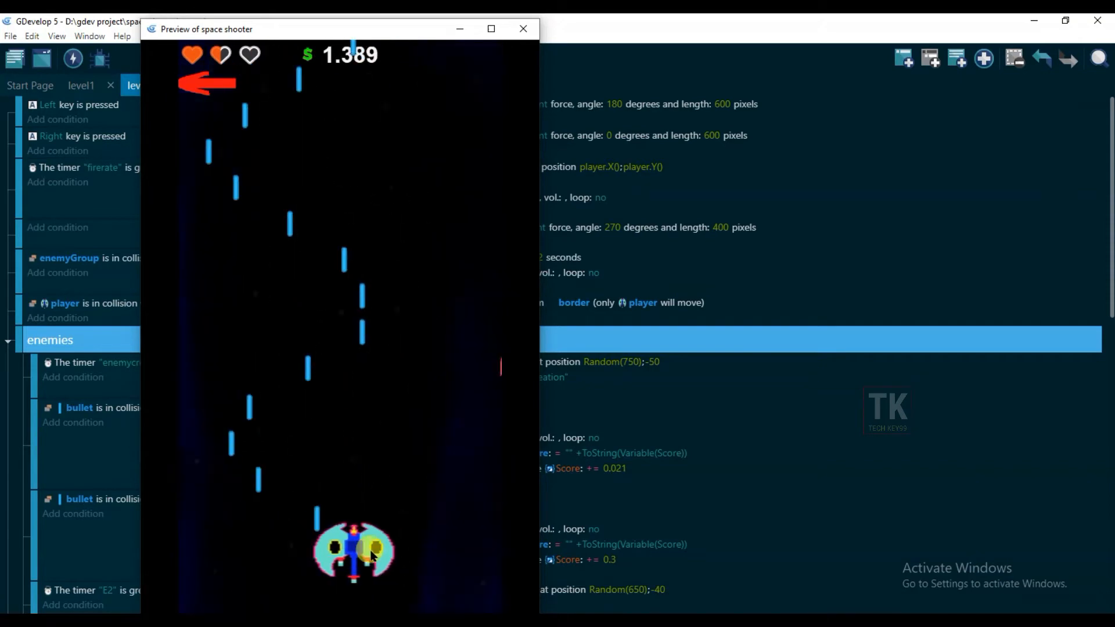
click(522, 28)
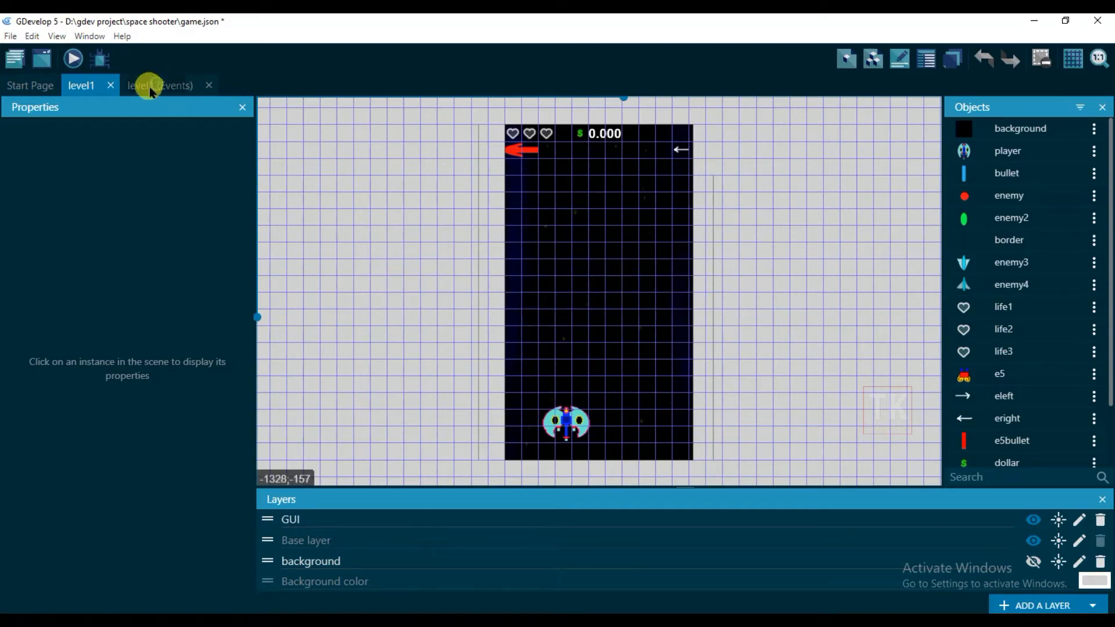
click(152, 86)
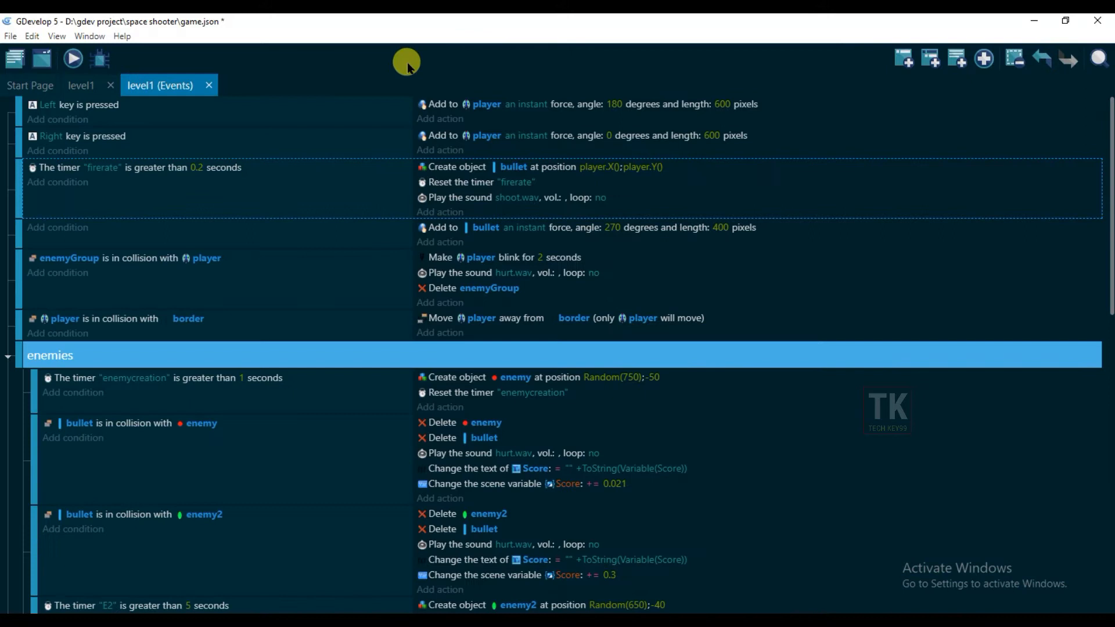
mouse_move(784, 58)
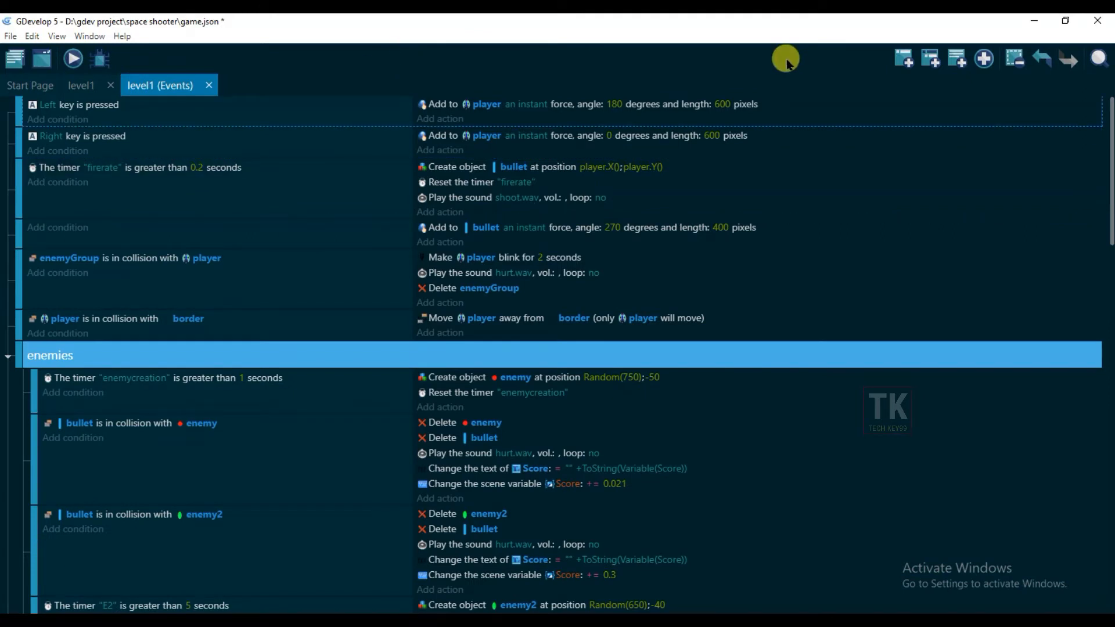
mouse_move(984, 60)
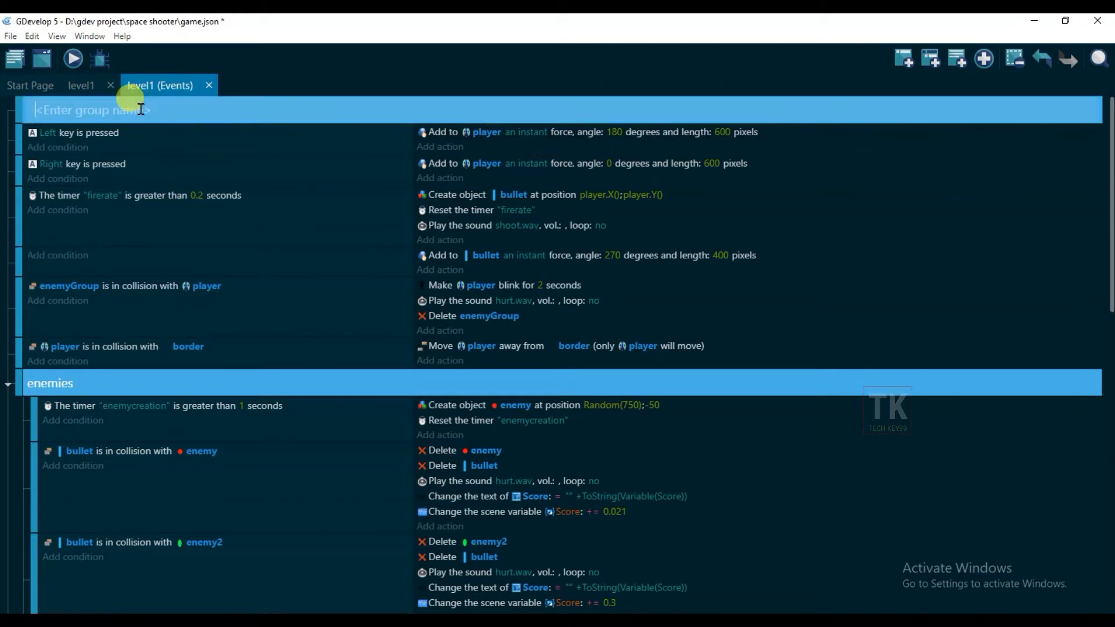
text(player)
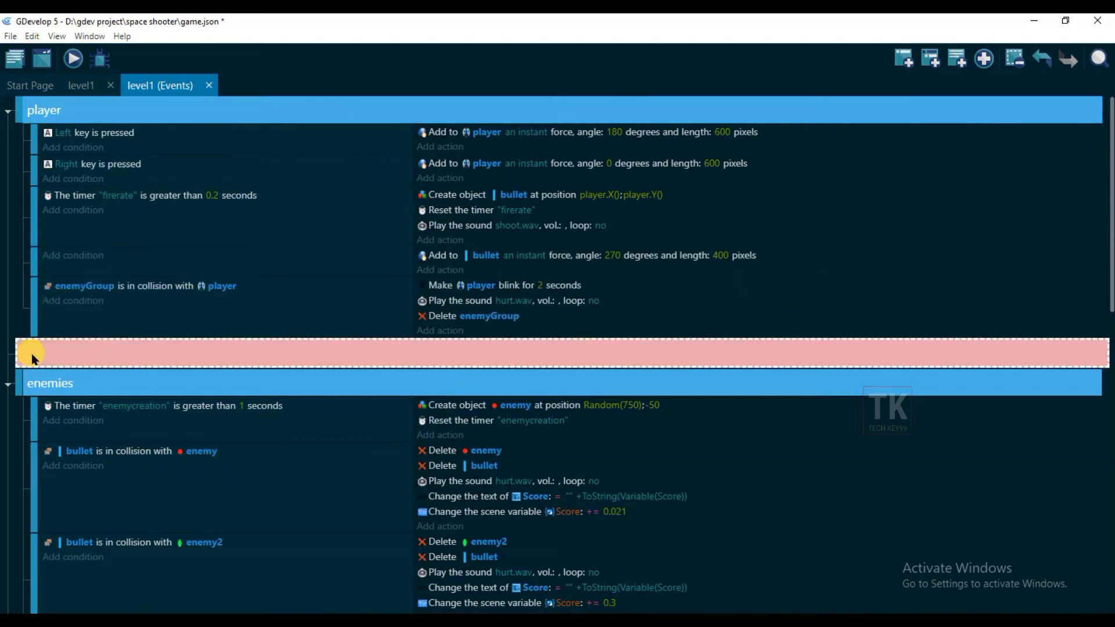
Move the border collision event into the group and add an event with the Mouse button pressed or touch held (Left) condition
click(903, 60)
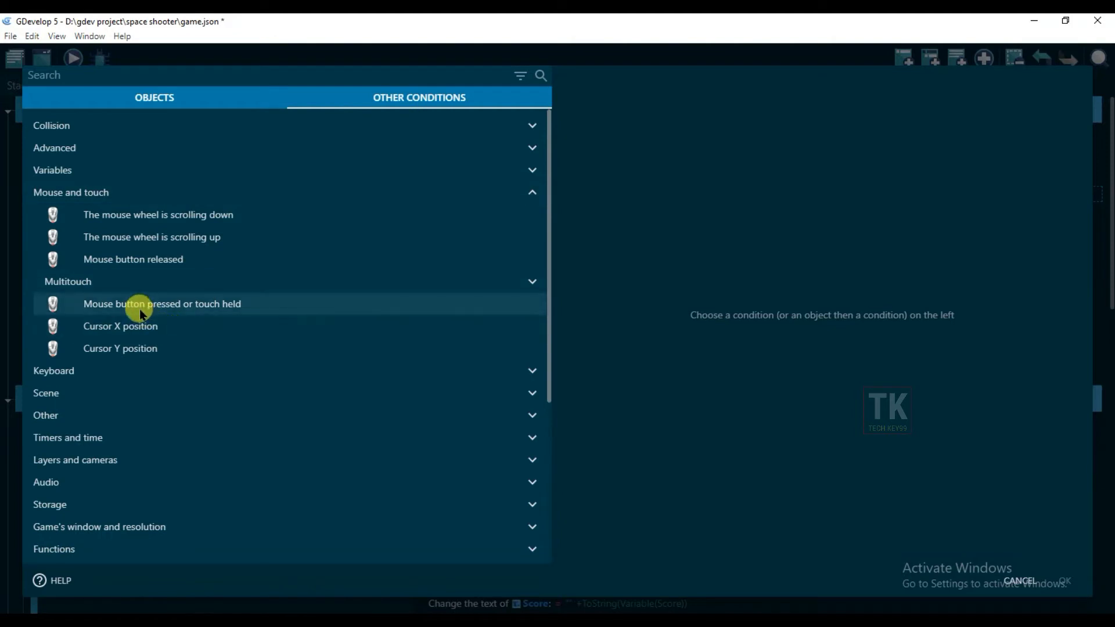
click(162, 304)
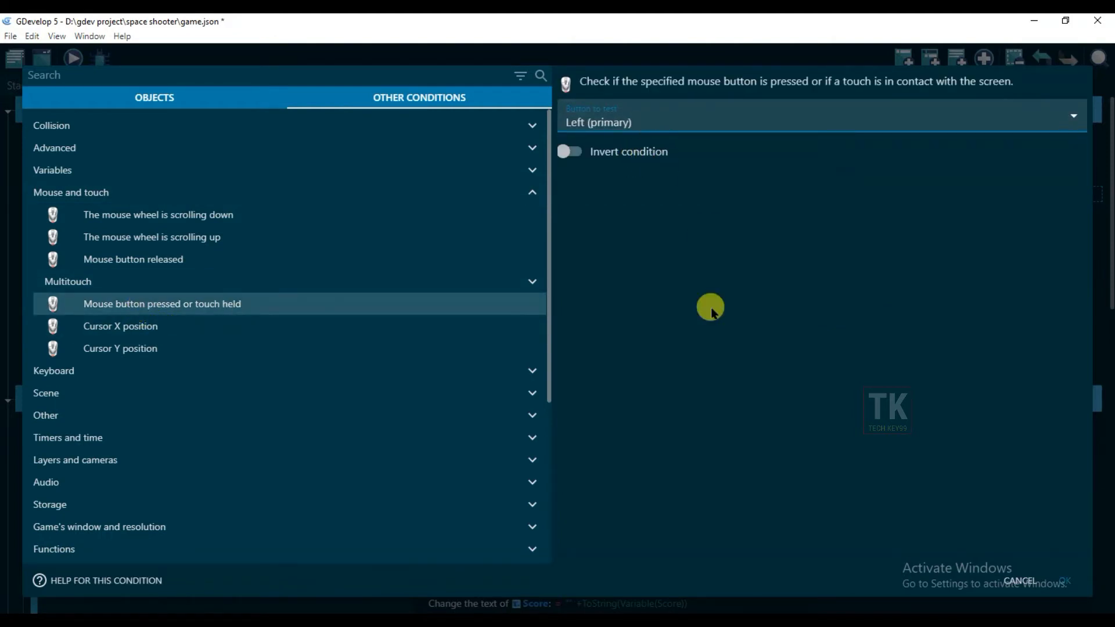
mouse_move(978, 439)
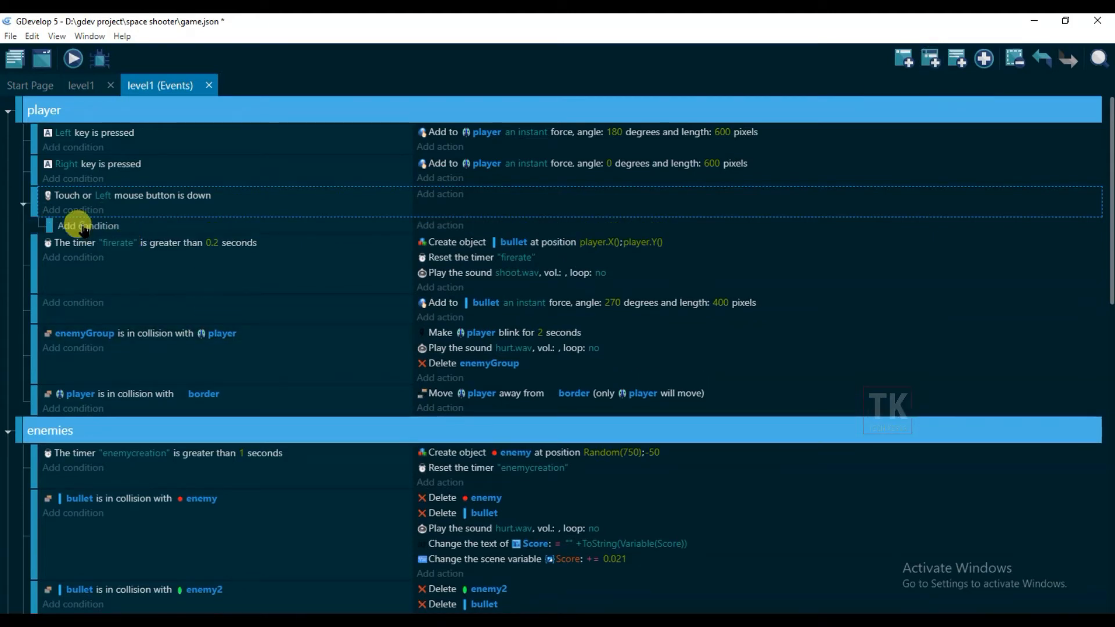
Add a Compare X position condition on the sub-event for the player object with a greater-than test
click(87, 226)
text(x po)
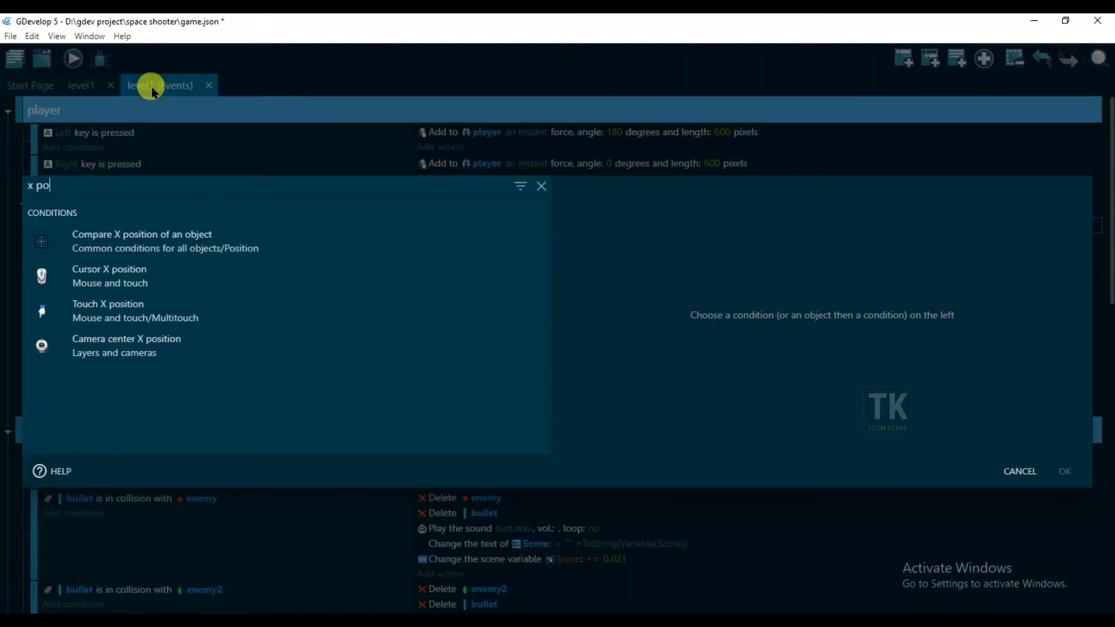
mouse_move(137, 242)
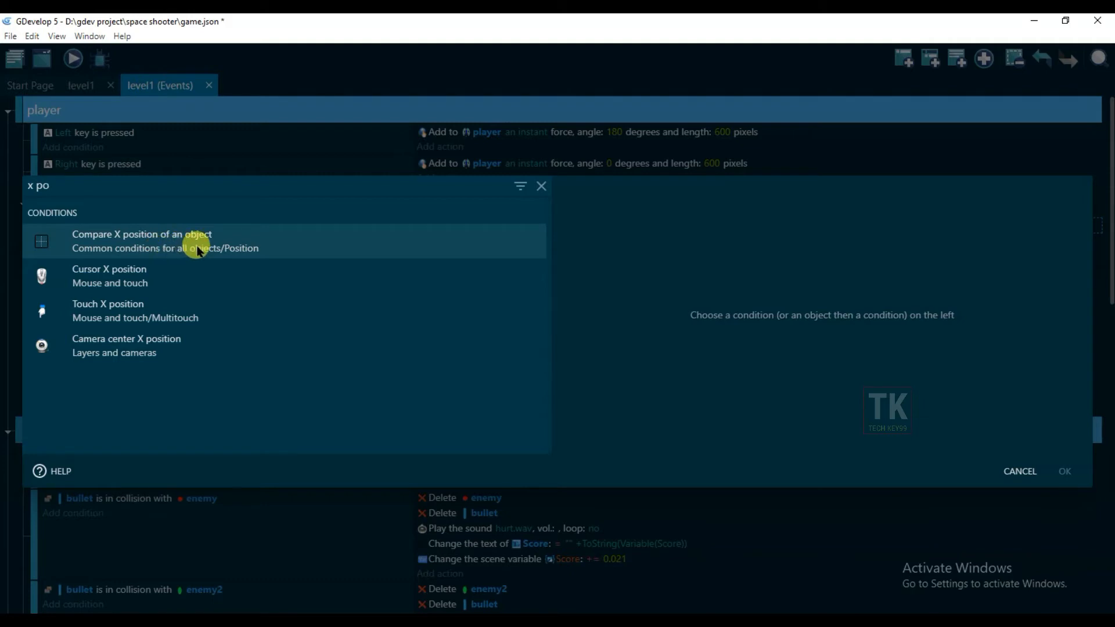
click(142, 241)
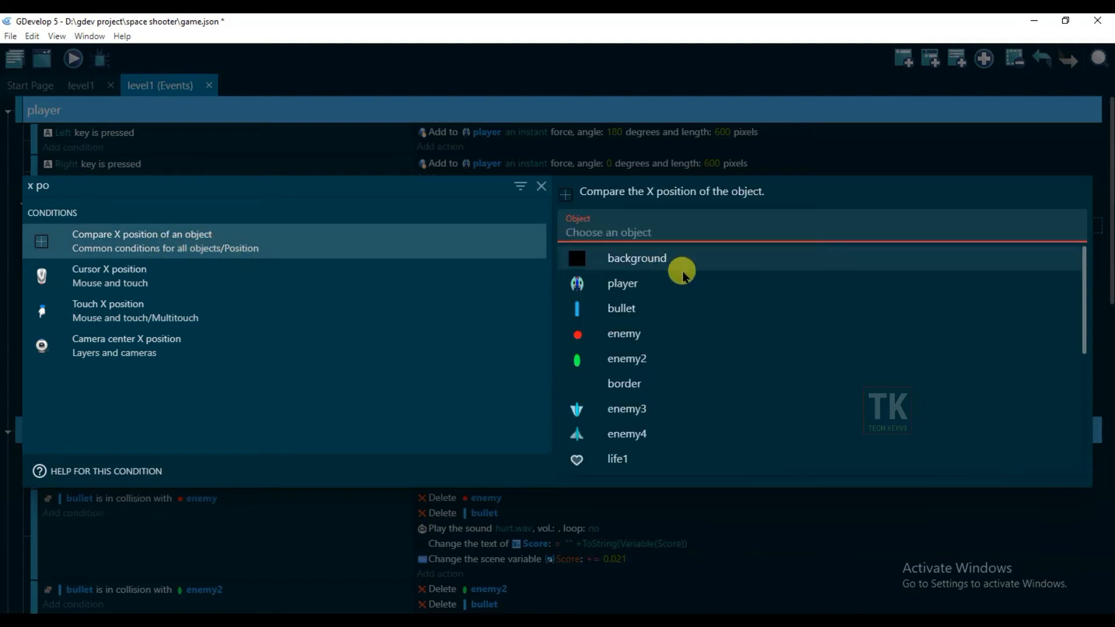
scroll(down, 3)
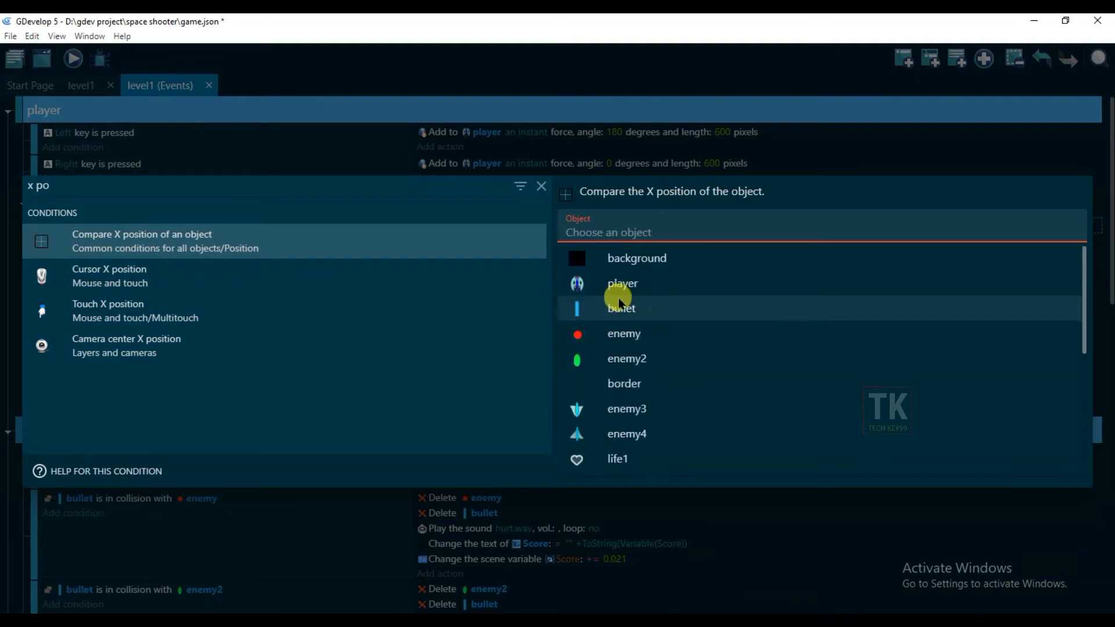
click(622, 283)
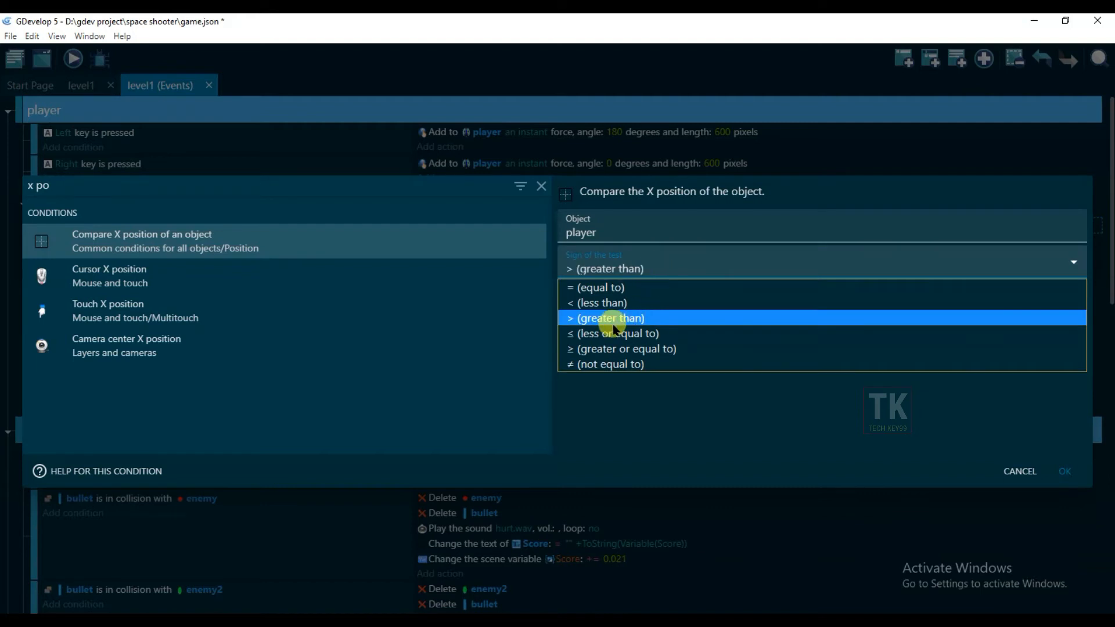
click(611, 318)
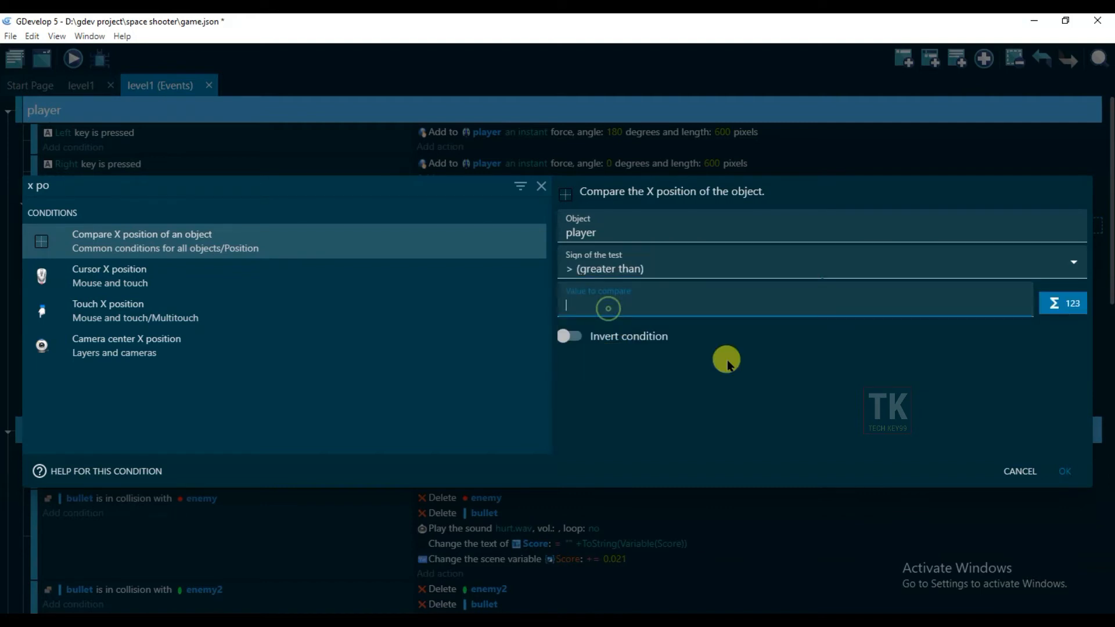
Set the compared value to MouseX() + 10 and confirm the condition
click(725, 361)
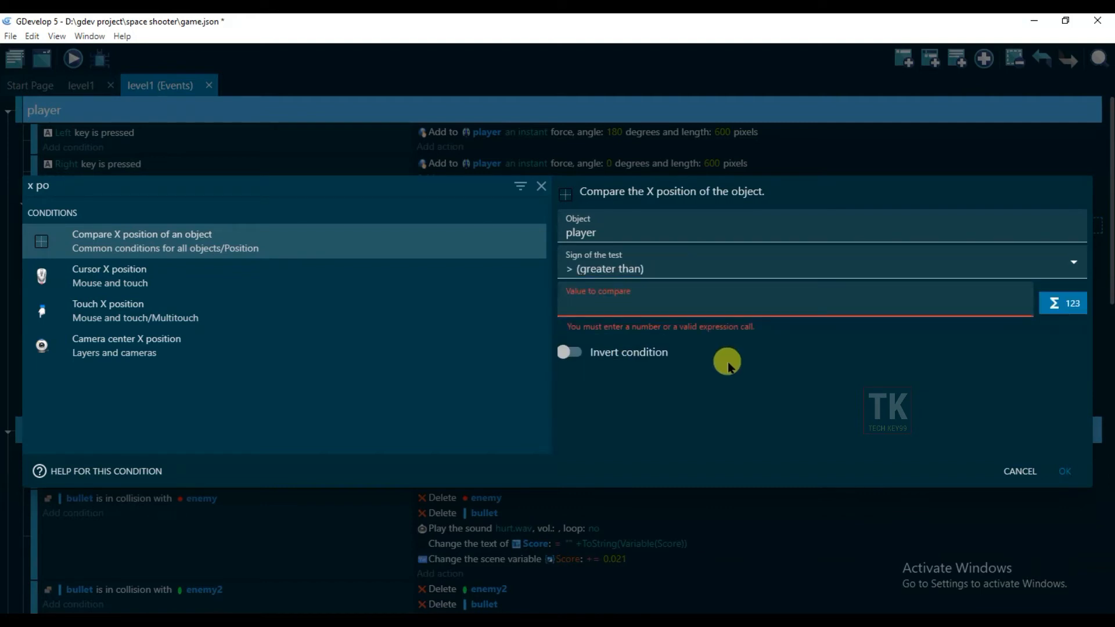
text(mouse)
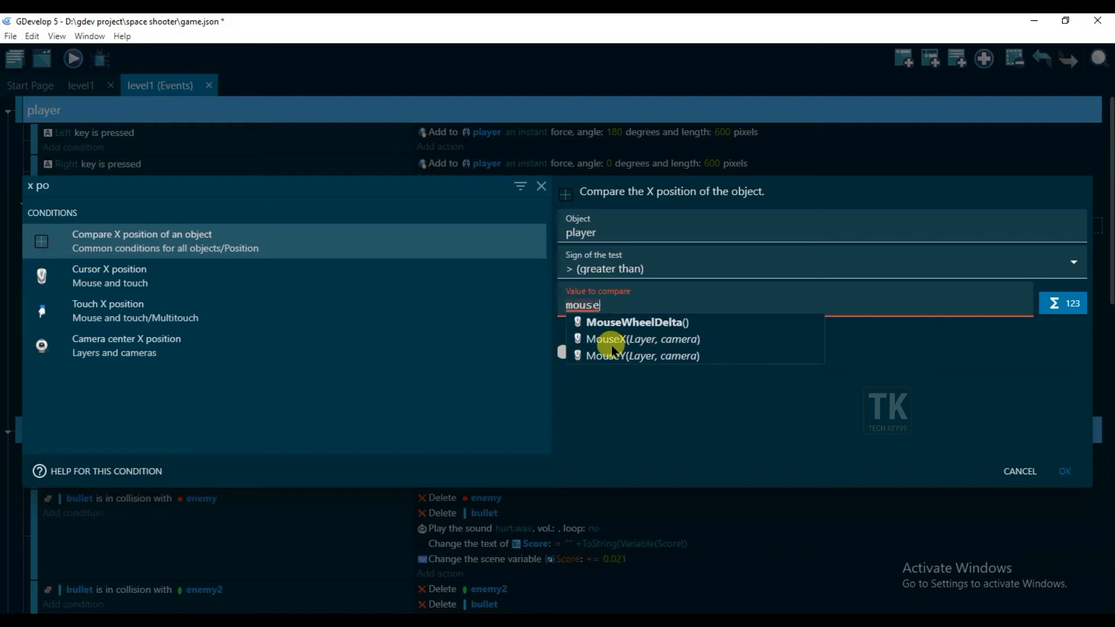
click(603, 339)
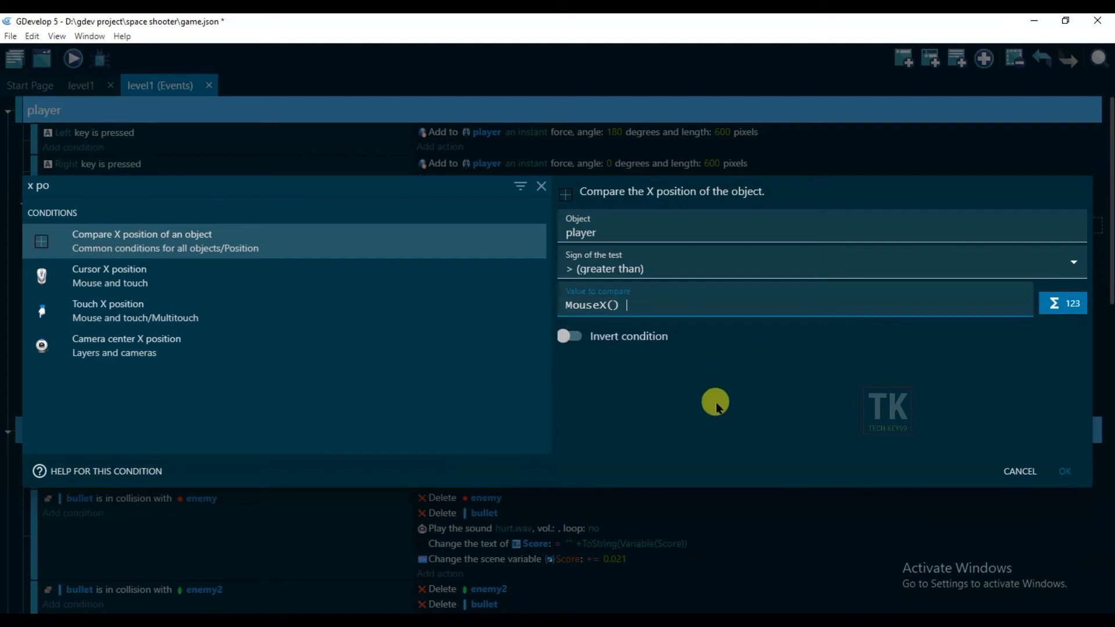
text(+ 10)
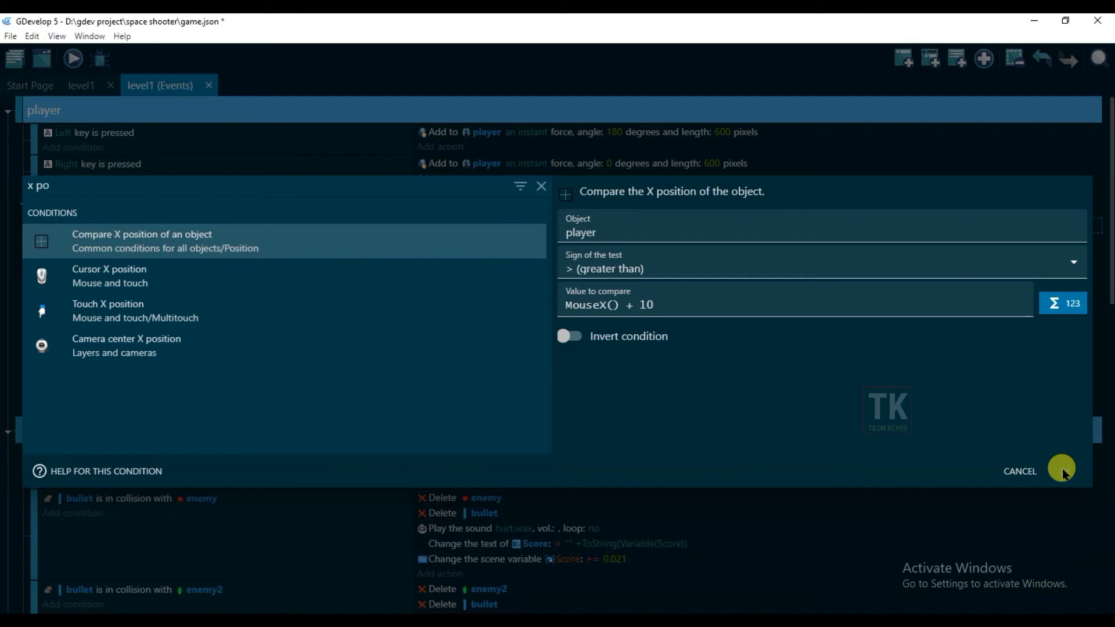
click(1062, 471)
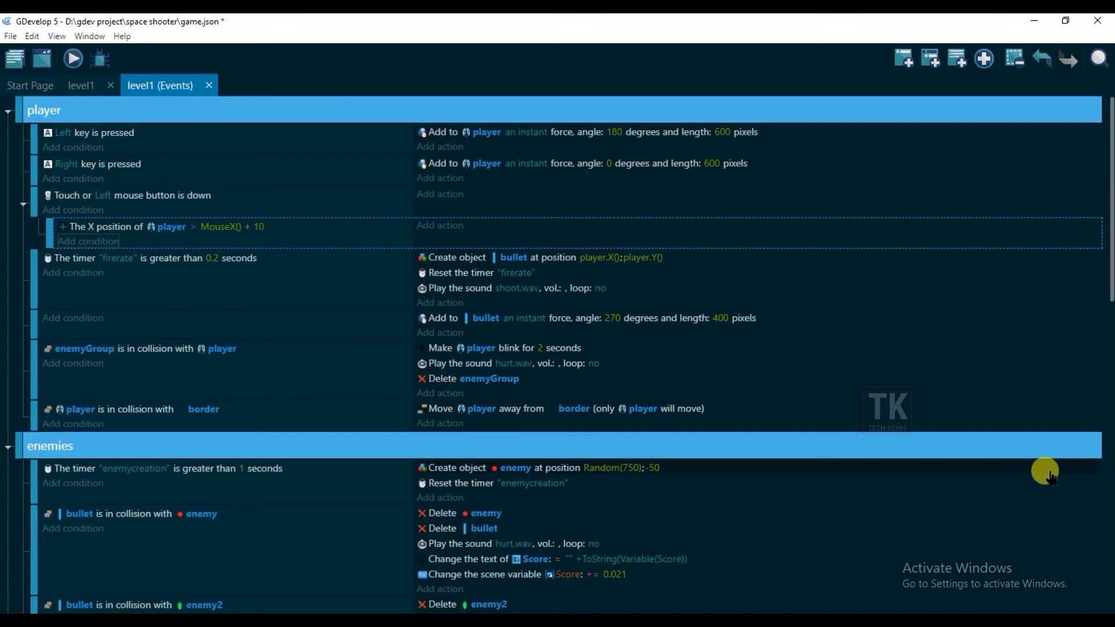
Add a second sub-event with a copied condition changed to player X less than MouseX() - 10
click(931, 61)
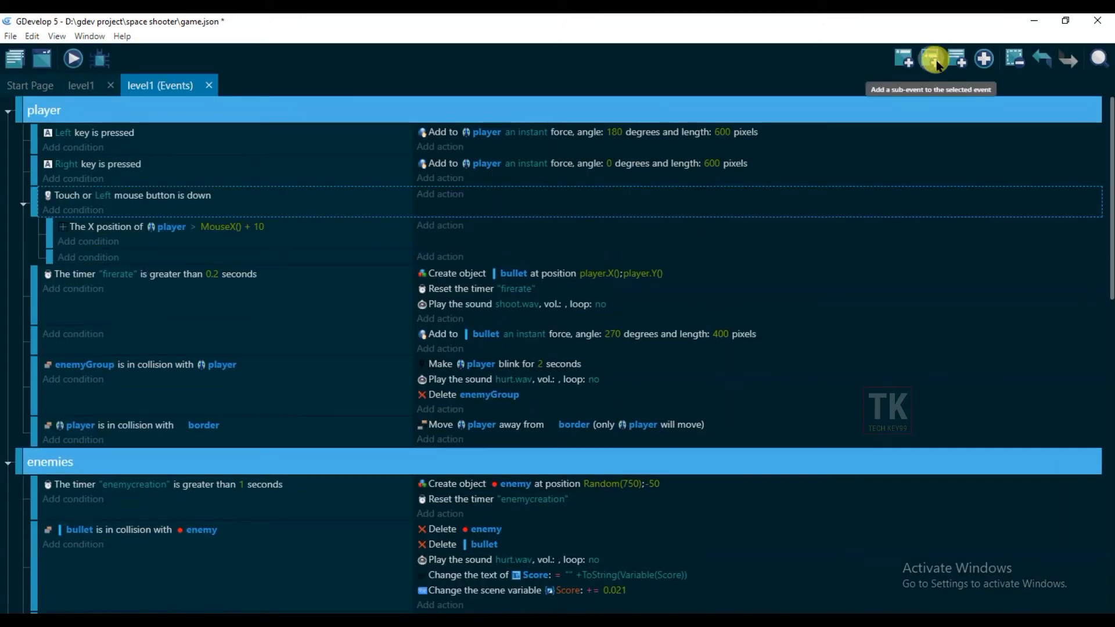
right_click(122, 228)
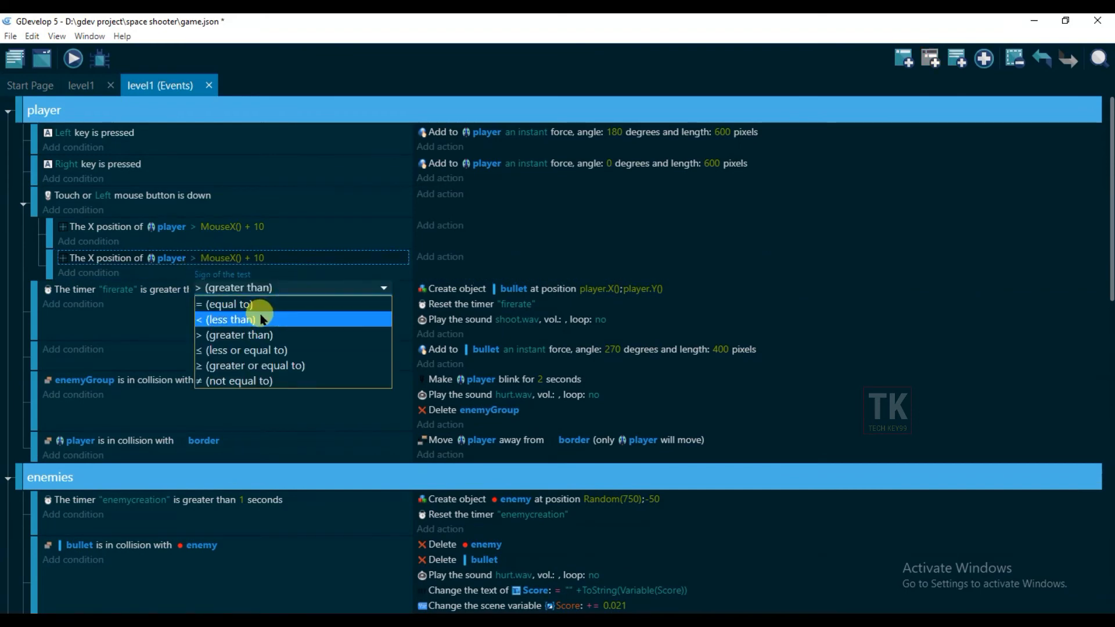
click(228, 319)
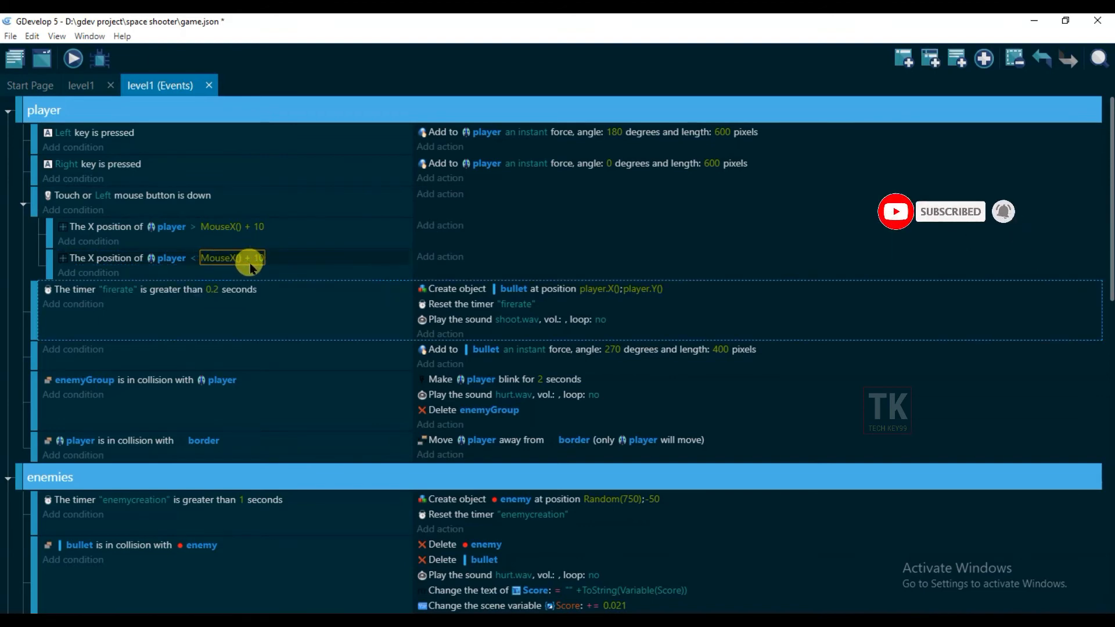
click(232, 258)
text(-)
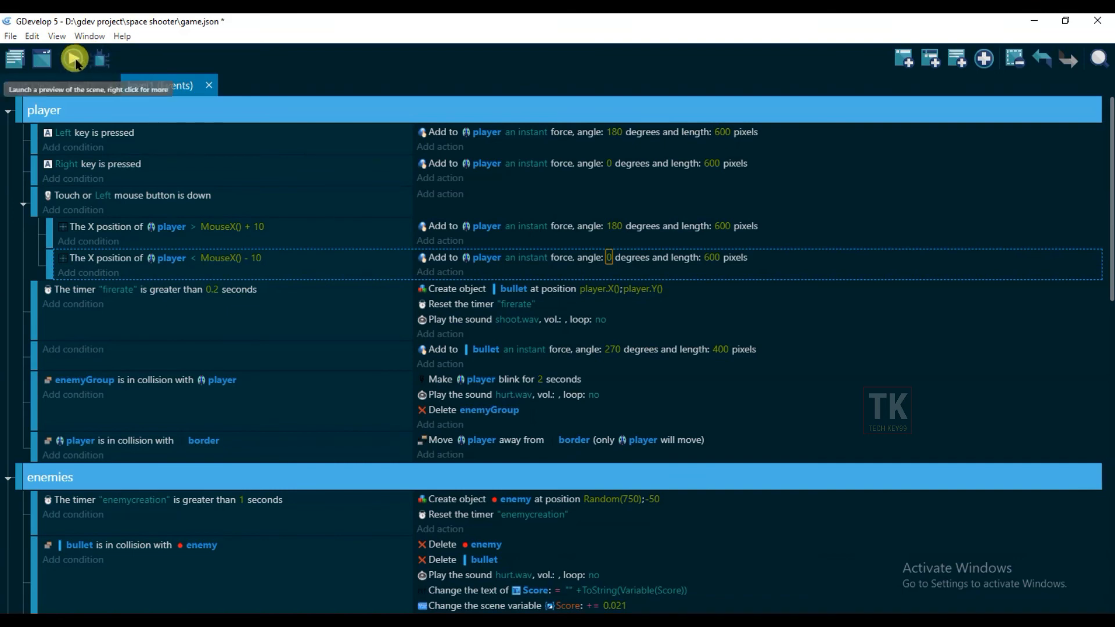
Preview the scene and hold the mouse to watch the ship move left and right toward it
click(72, 58)
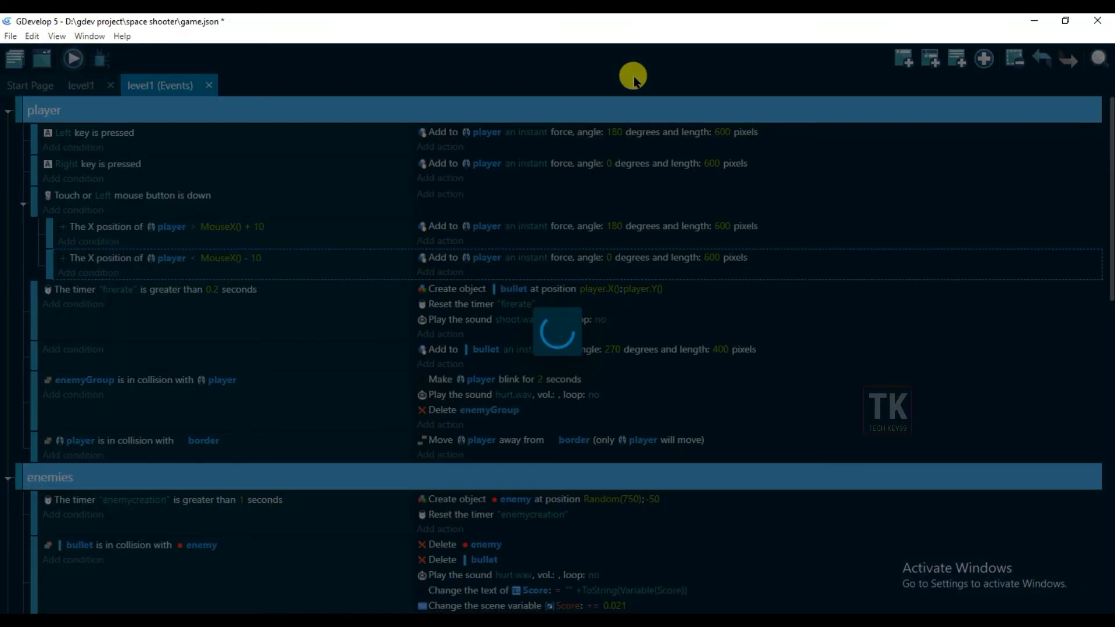
click(72, 58)
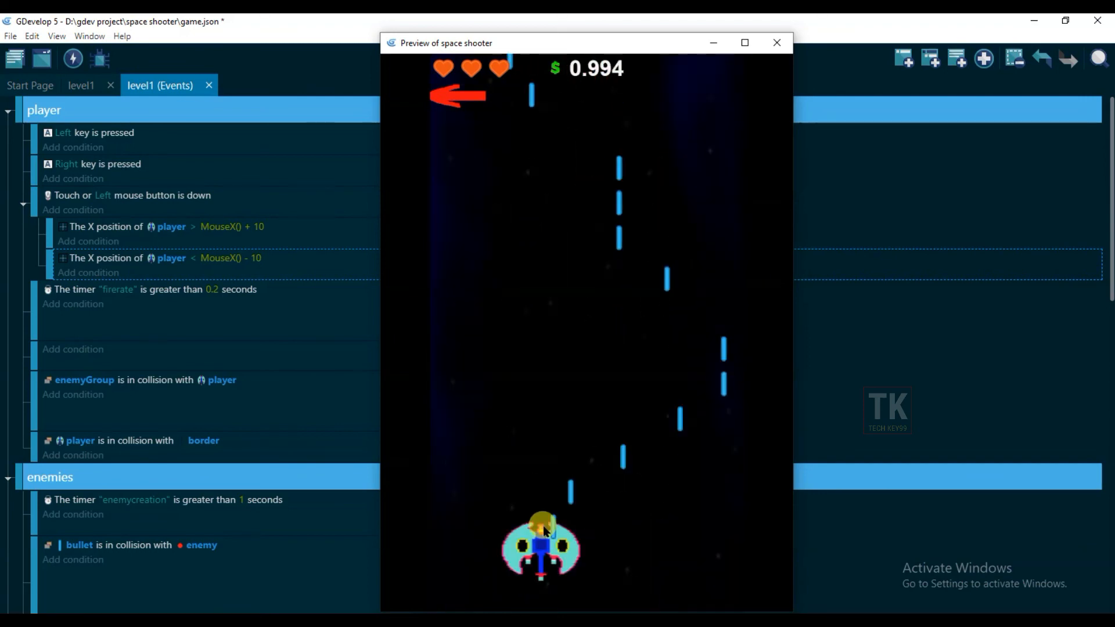
mouse_move(710, 538)
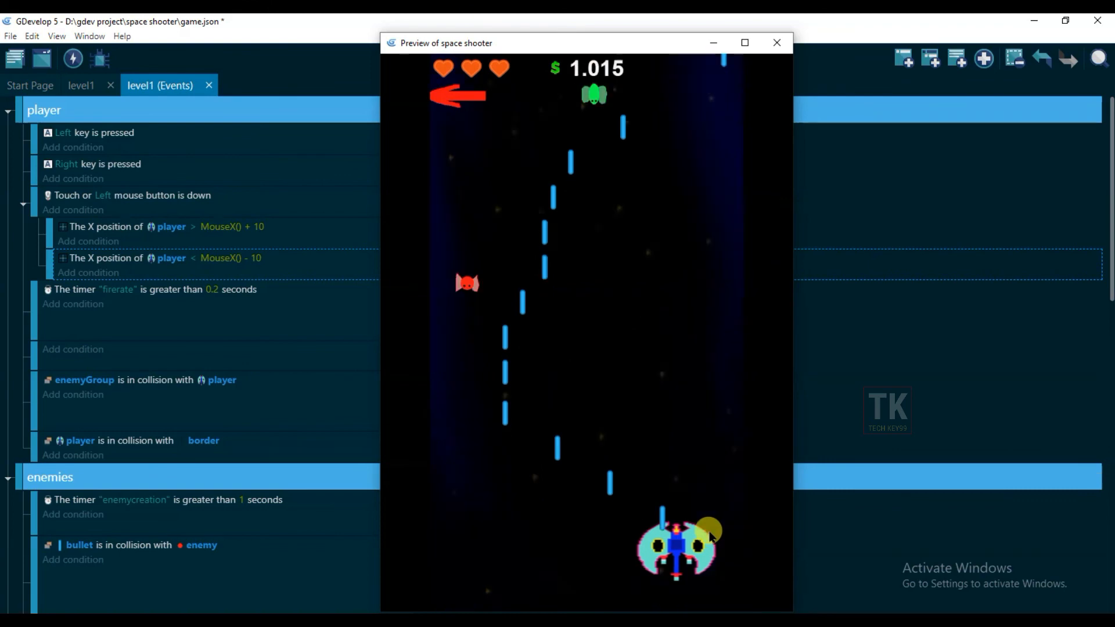